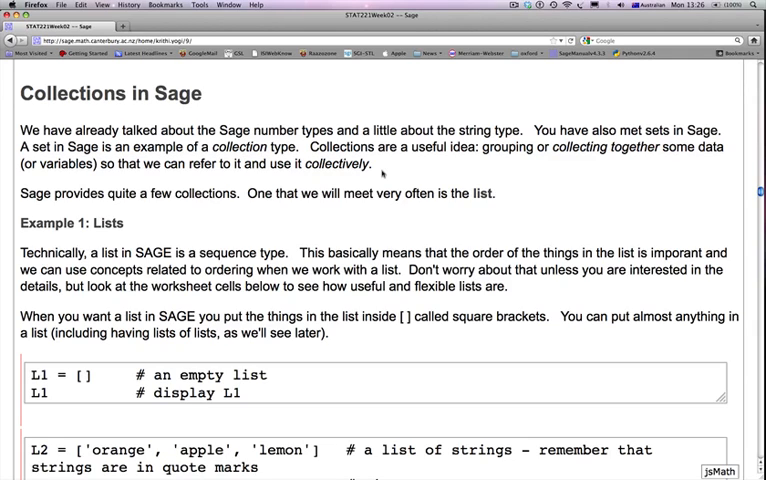
{"action": "mouse_move", "coordinate": [462, 188]}
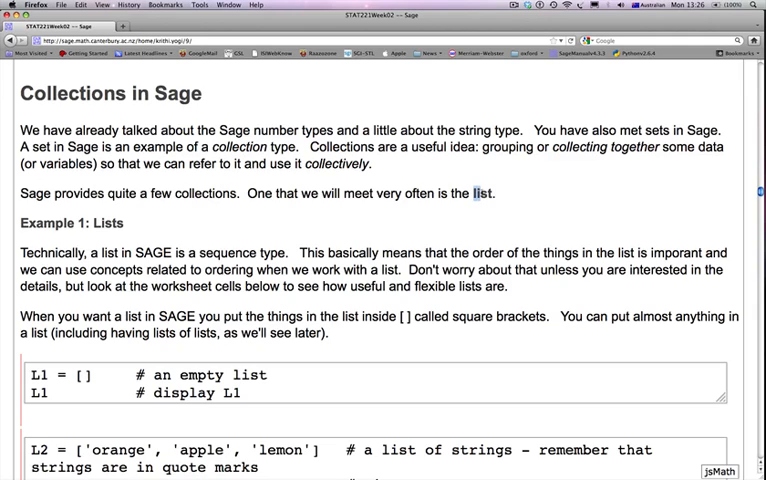
- Evaluate the empty list L1 so it outputs [], then scroll to the string-list cell
{"action": "double_click", "coordinate": [483, 193]}
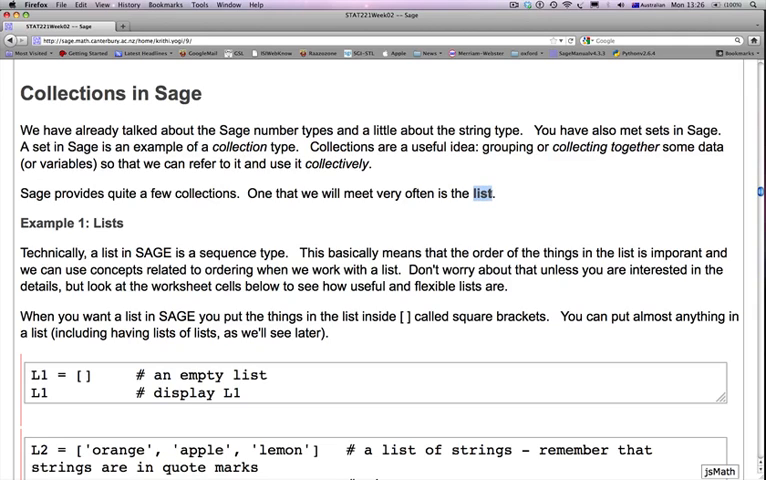
{"action": "scroll", "scroll_direction": "down", "scroll_amount": 3}
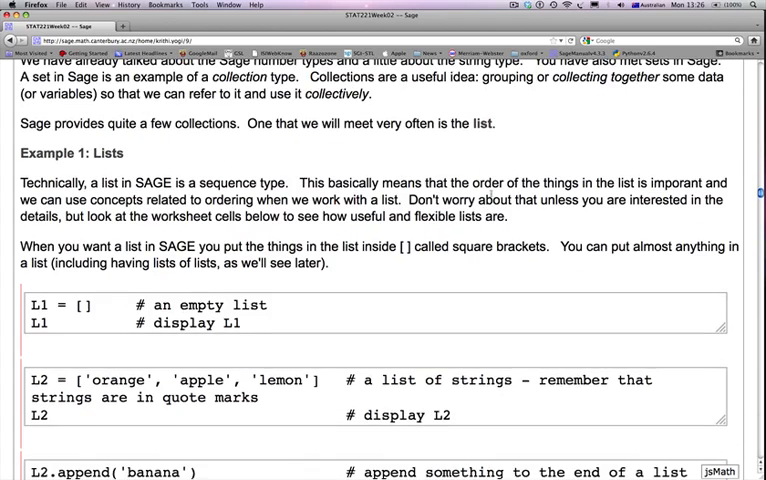
{"action": "scroll", "scroll_direction": "down", "scroll_amount": 3}
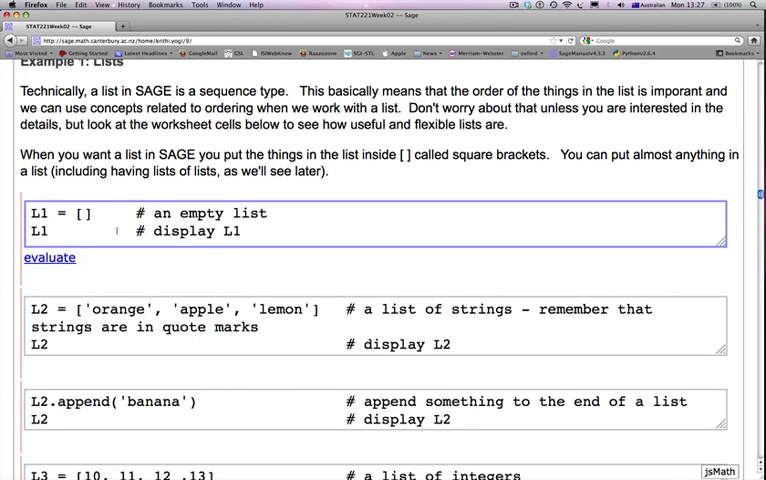
{"action": "left_click", "coordinate": [35, 213]}
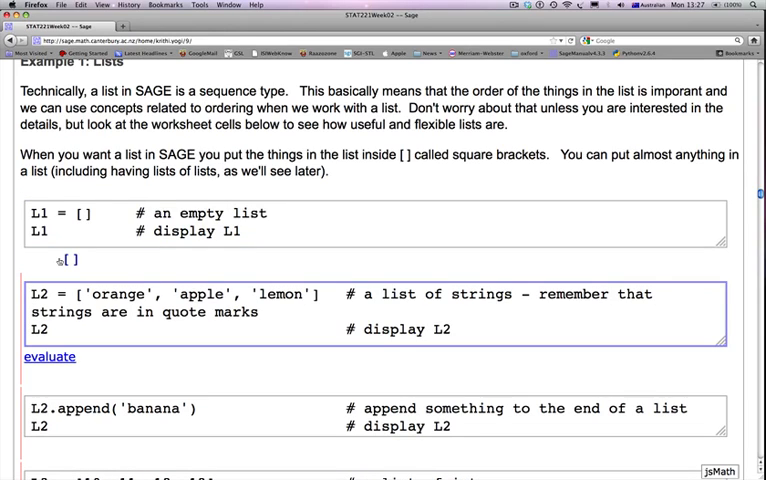
{"action": "scroll", "scroll_direction": "down", "scroll_amount": 3}
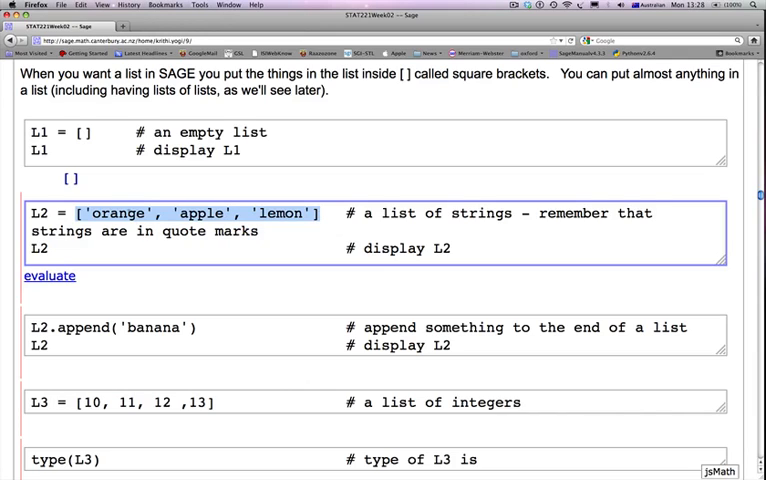
- Run the L2 definition to output ['orange', 'apple', 'lemon']
{"action": "double_click", "coordinate": [121, 213]}
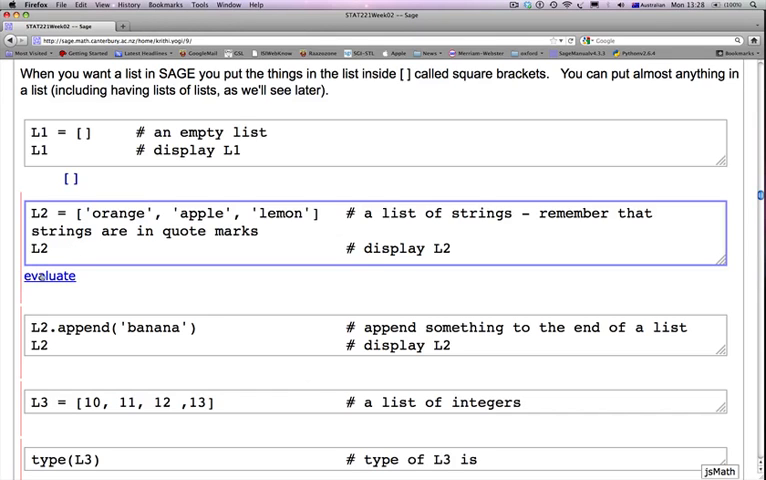
{"action": "left_click", "coordinate": [49, 276]}
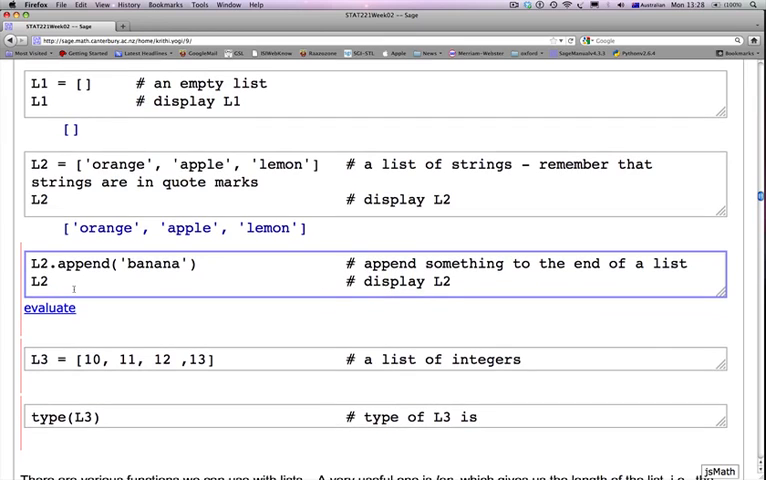
{"action": "scroll", "scroll_direction": "down", "scroll_amount": 3}
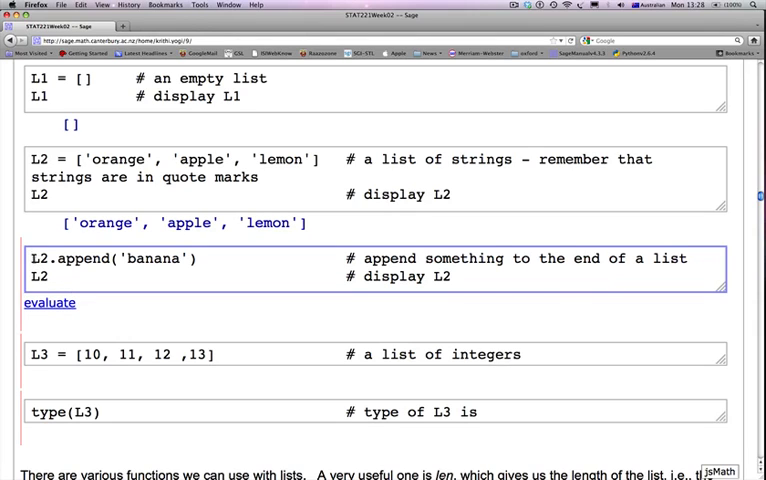
- Run L2.append('banana') so the list ends with 'banana'
{"action": "double_click", "coordinate": [36, 258]}
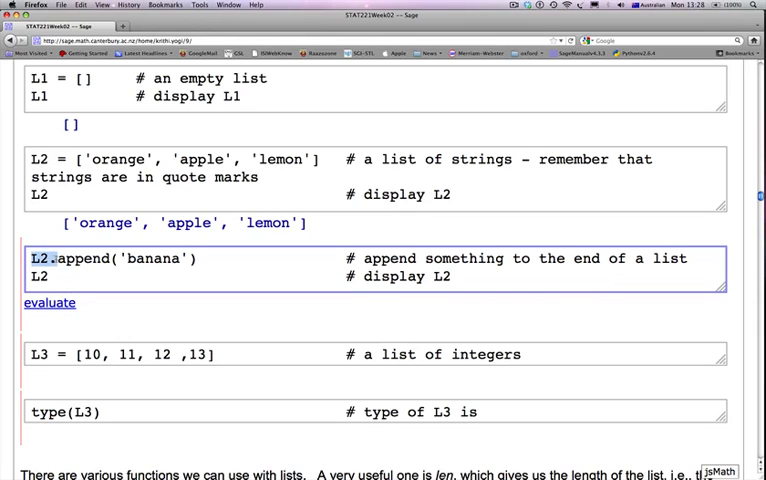
{"action": "double_click", "coordinate": [80, 258]}
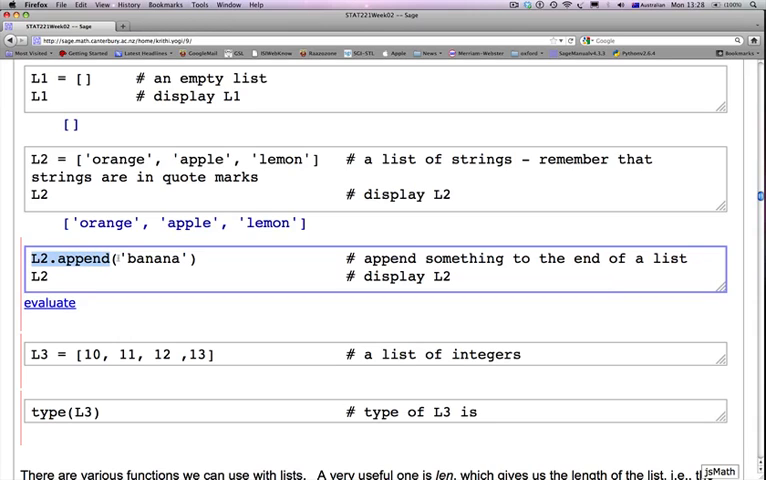
{"action": "double_click", "coordinate": [167, 258]}
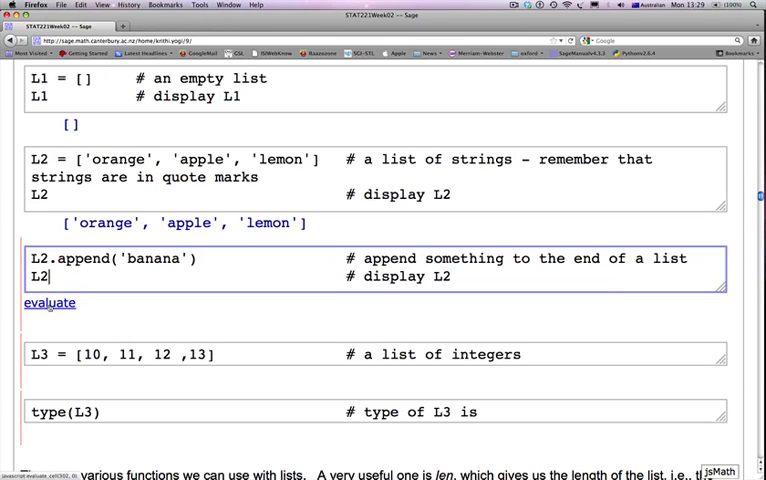
{"action": "left_click", "coordinate": [49, 302]}
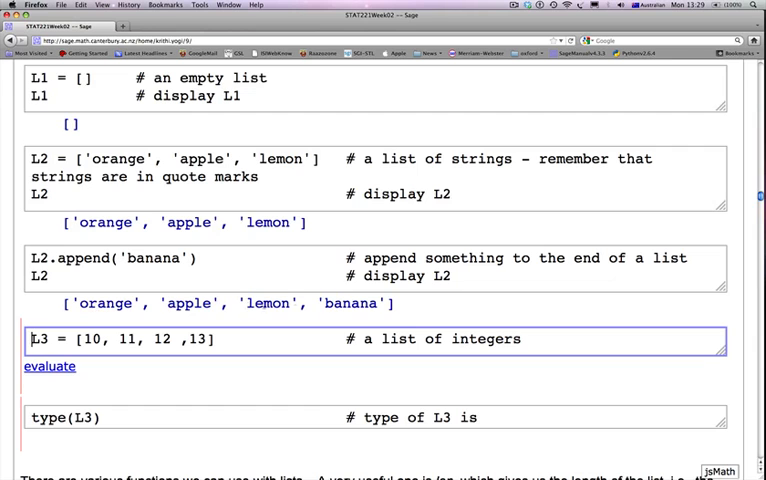
- Insert a cell below L3 containing L3 and run it to show [10, 11, 12, 13]
{"action": "scroll", "scroll_direction": "down", "scroll_amount": 3}
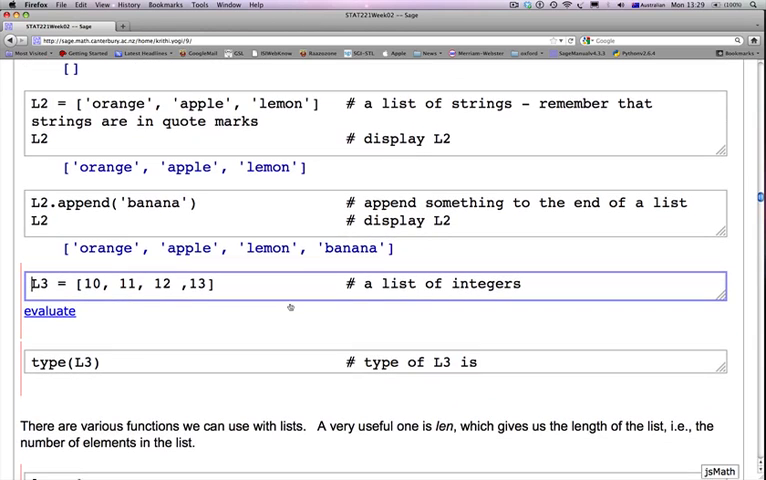
{"action": "scroll", "scroll_direction": "down", "scroll_amount": 3}
{"action": "type", "text": "L"}
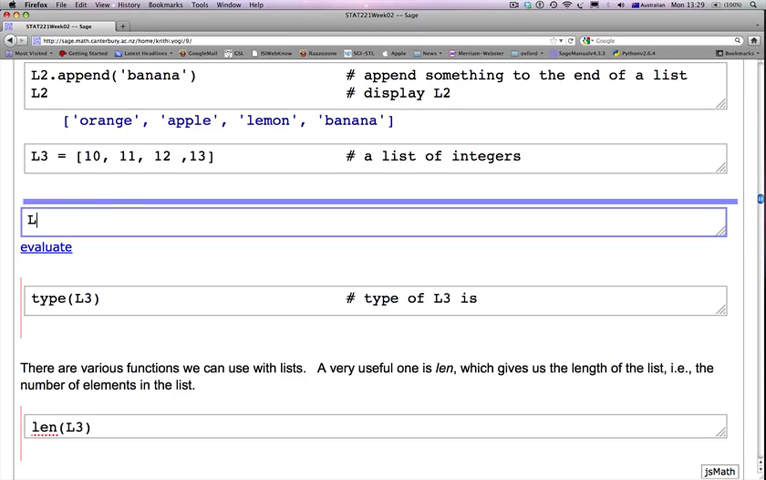
{"action": "type", "text": "3"}
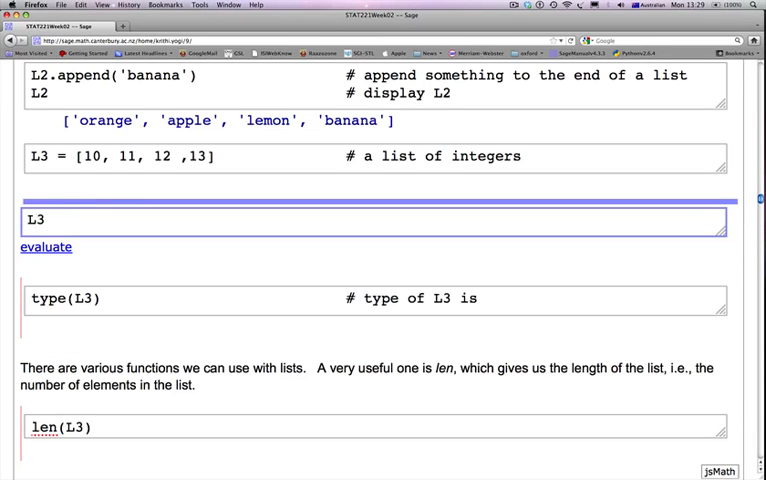
{"action": "left_click", "coordinate": [45, 247]}
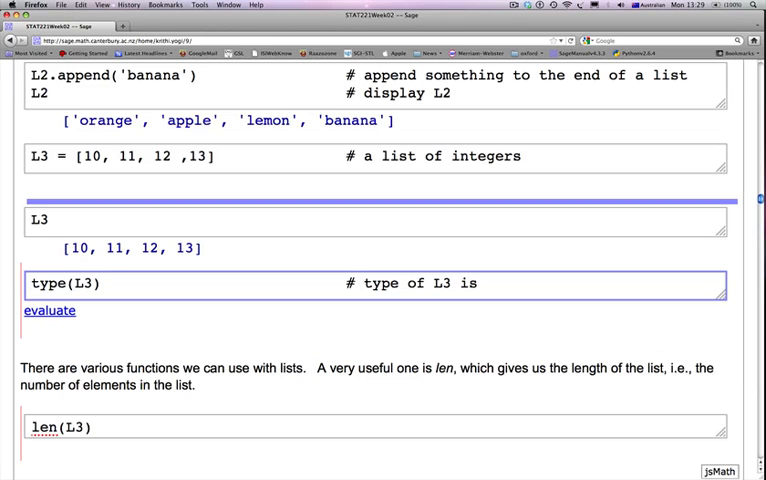
- Evaluate type(L3) giving <type 'list'> and len(L3) giving 4
{"action": "scroll", "scroll_direction": "down", "scroll_amount": 3}
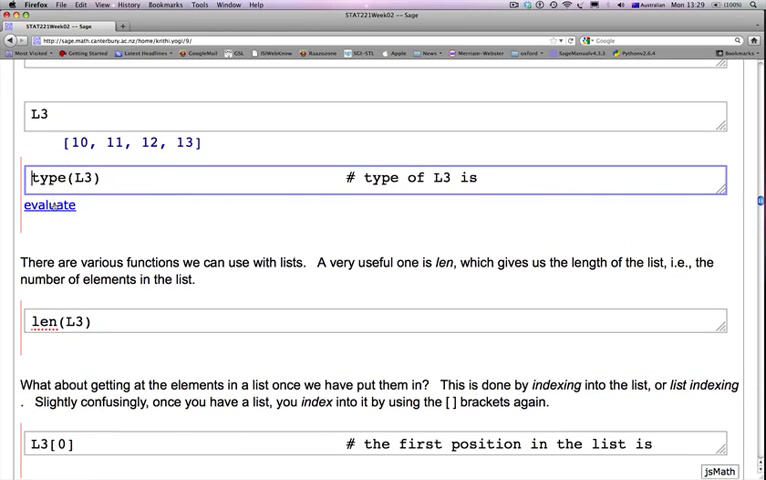
{"action": "left_click", "coordinate": [49, 205]}
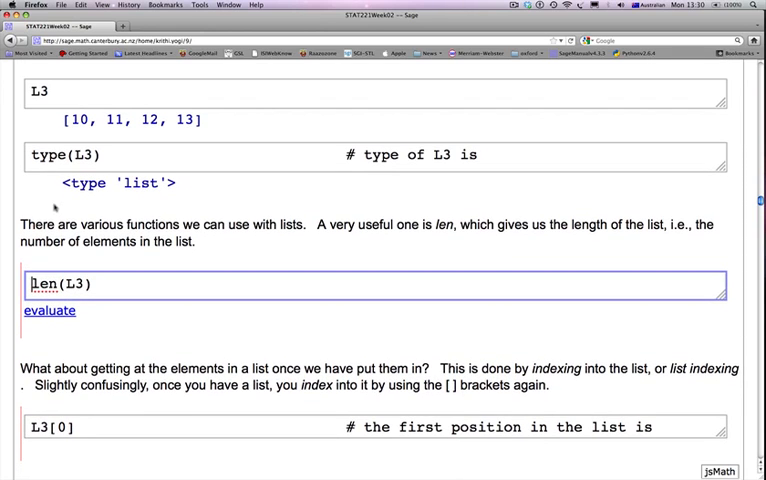
{"action": "scroll", "scroll_direction": "down", "scroll_amount": 3}
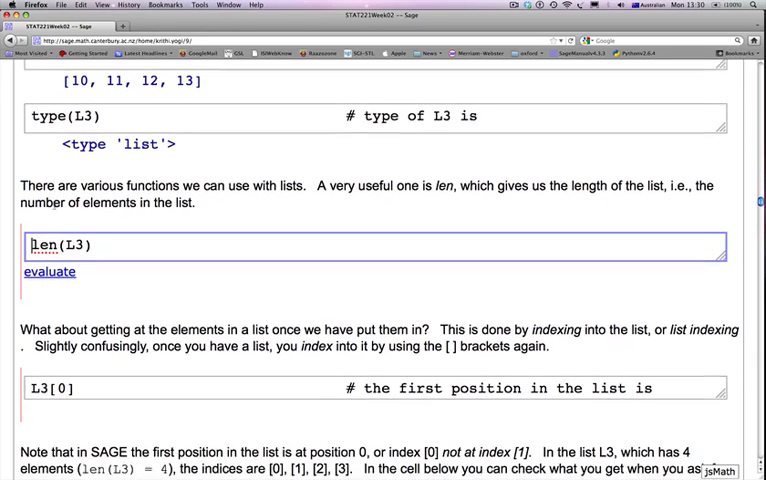
{"action": "scroll", "scroll_direction": "down", "scroll_amount": 3}
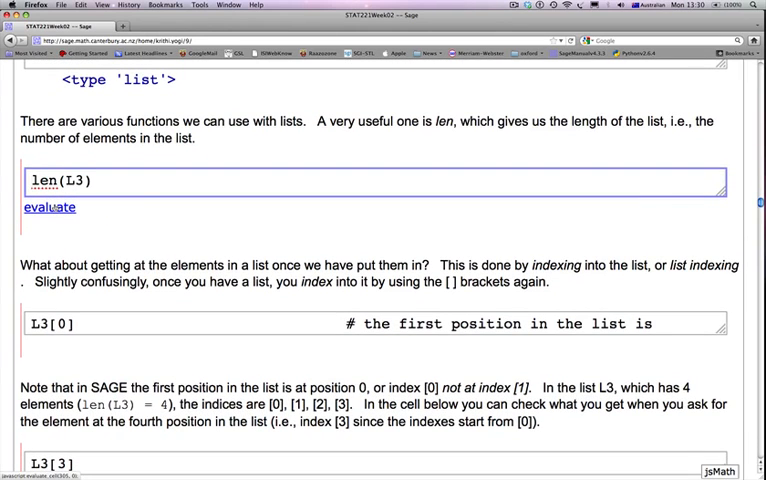
{"action": "left_click", "coordinate": [33, 181]}
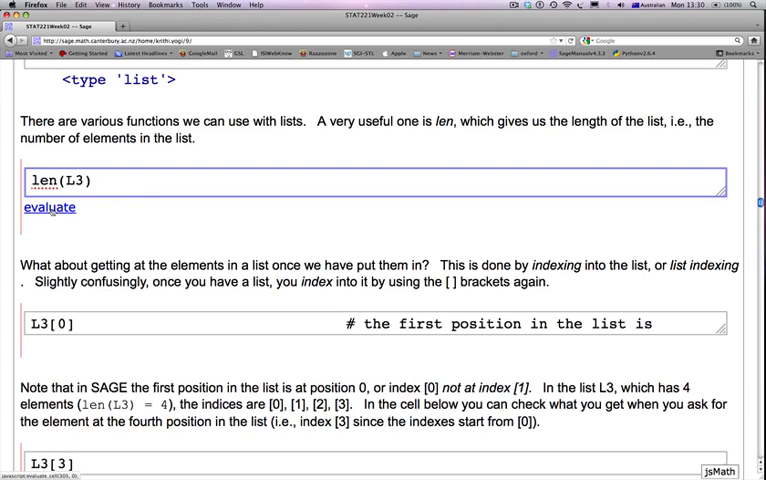
{"action": "left_click", "coordinate": [50, 207]}
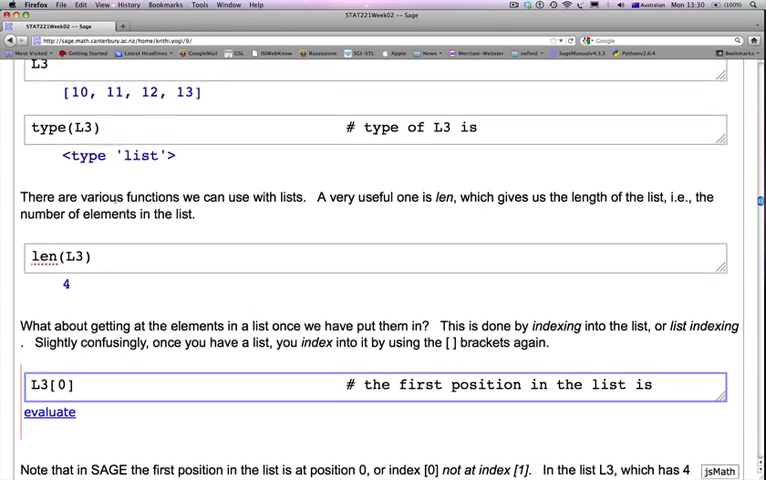
{"action": "scroll", "scroll_direction": "up", "scroll_amount": 3}
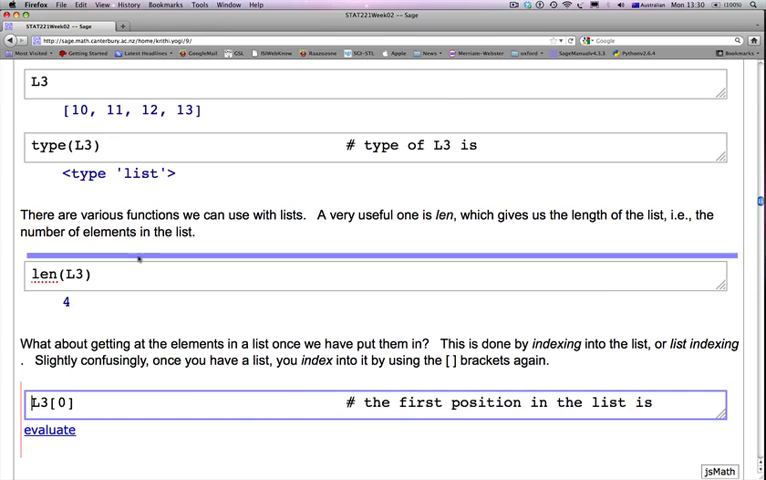
{"action": "scroll", "scroll_direction": "down", "scroll_amount": 3}
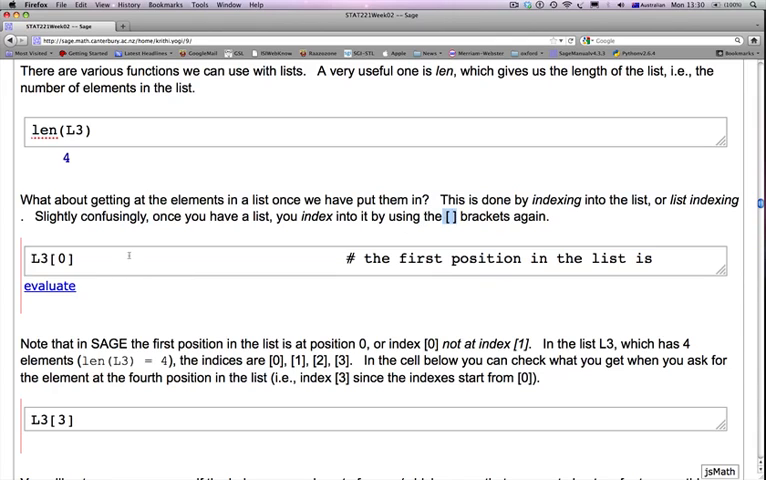
{"action": "left_click", "coordinate": [130, 258]}
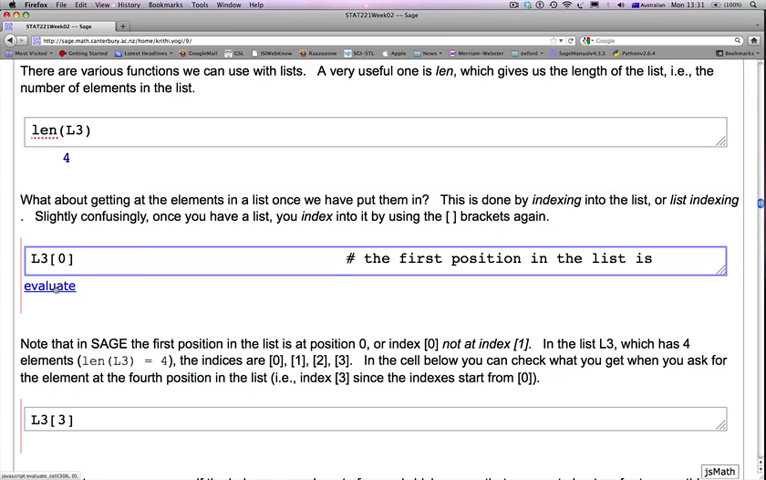
{"action": "left_click", "coordinate": [49, 286]}
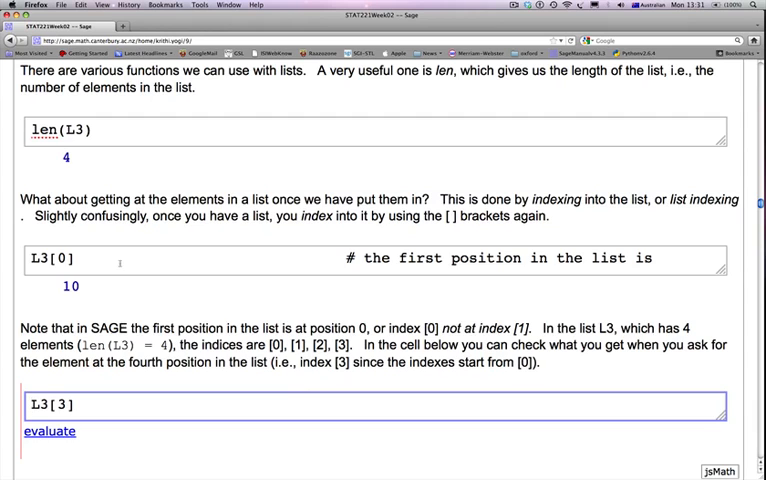
{"action": "scroll", "scroll_direction": "up", "scroll_amount": 3}
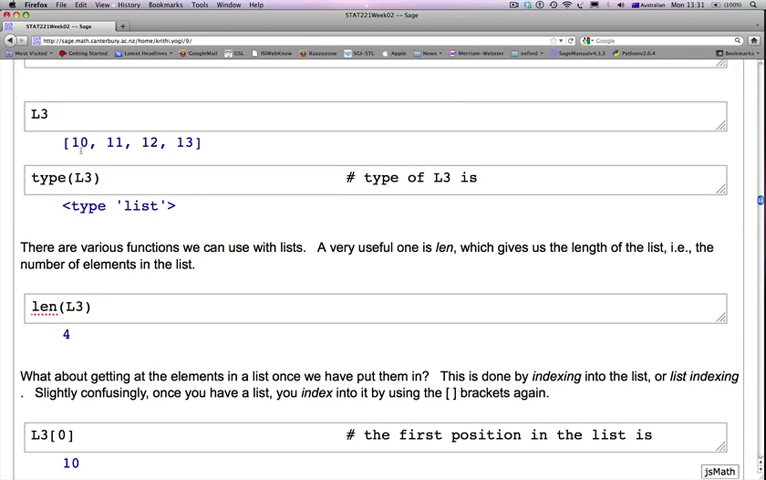
{"action": "mouse_move", "coordinate": [204, 147]}
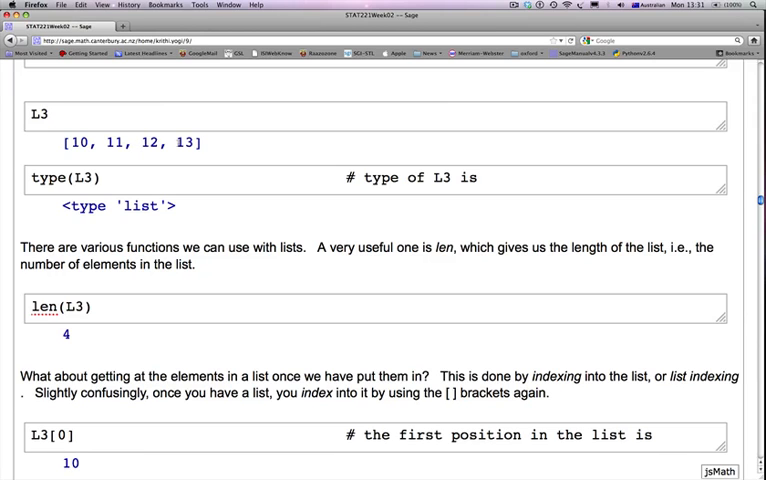
{"action": "scroll", "scroll_direction": "down", "scroll_amount": 3}
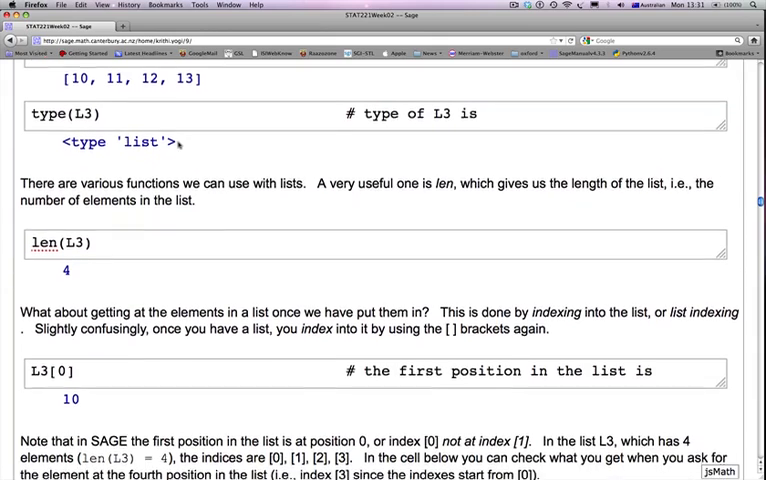
{"action": "scroll", "scroll_direction": "down", "scroll_amount": 3}
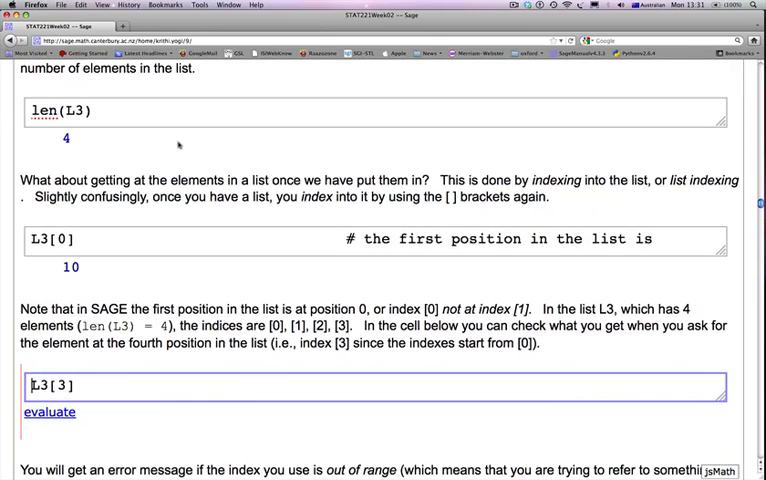
{"action": "scroll", "scroll_direction": "down", "scroll_amount": 3}
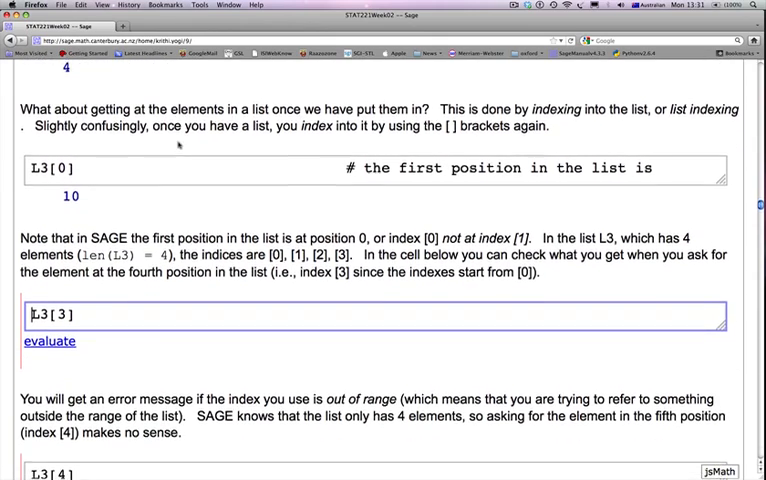
{"action": "scroll", "scroll_direction": "down", "scroll_amount": 3}
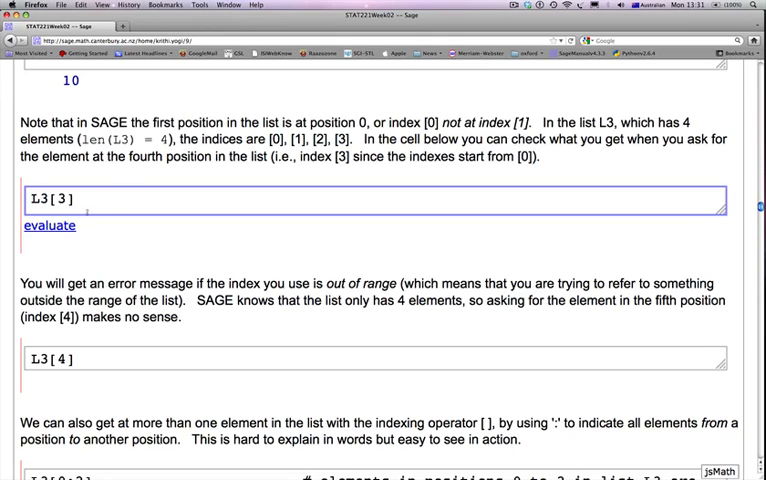
- Evaluate L3[3] to get 13, then scroll to the L3[4] cell
{"action": "left_click", "coordinate": [49, 225]}
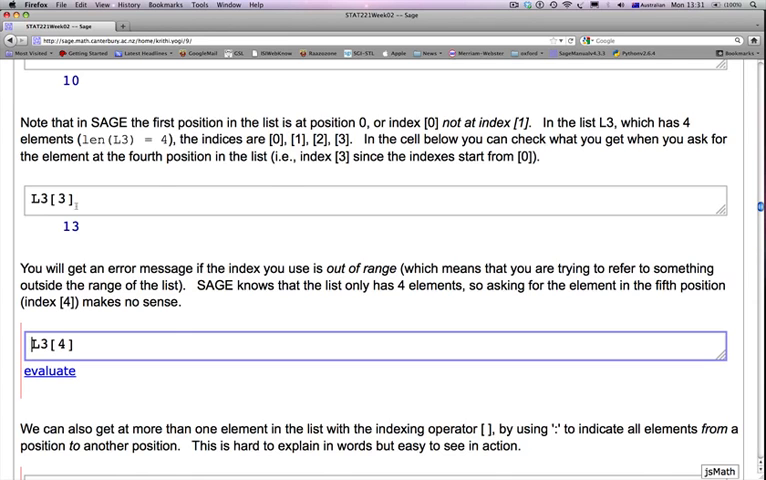
{"action": "scroll", "scroll_direction": "down", "scroll_amount": 3}
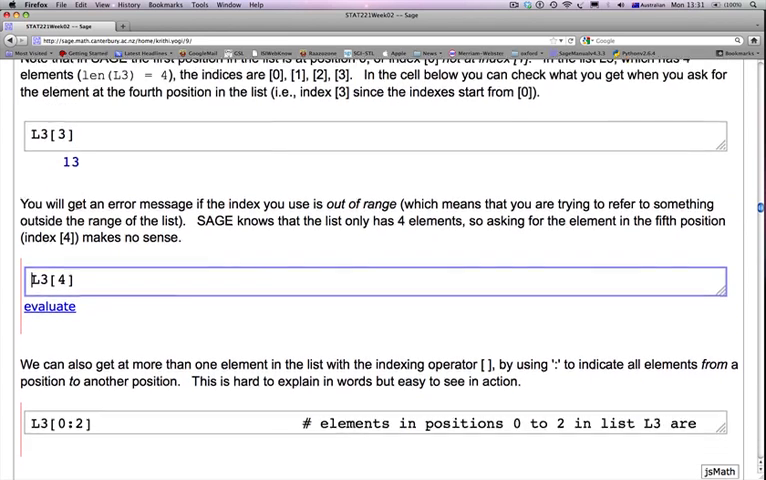
{"action": "scroll", "scroll_direction": "down", "scroll_amount": 3}
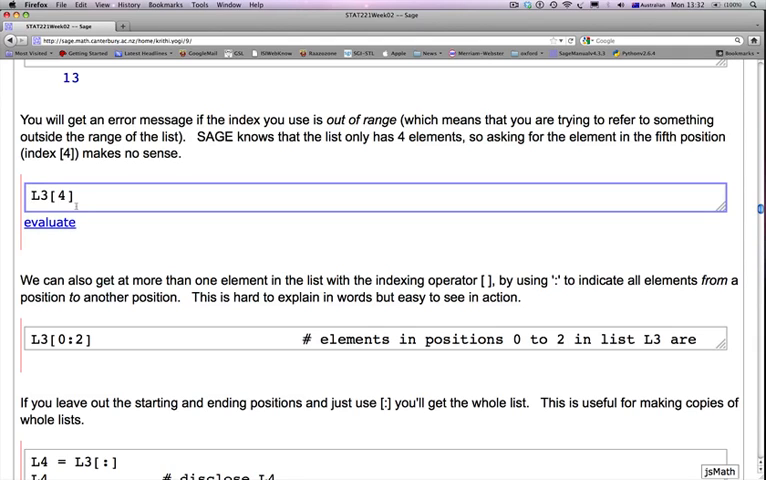
- Run L3[4] and expand the full 'list index out of range' IndexError traceback
{"action": "left_click", "coordinate": [49, 222]}
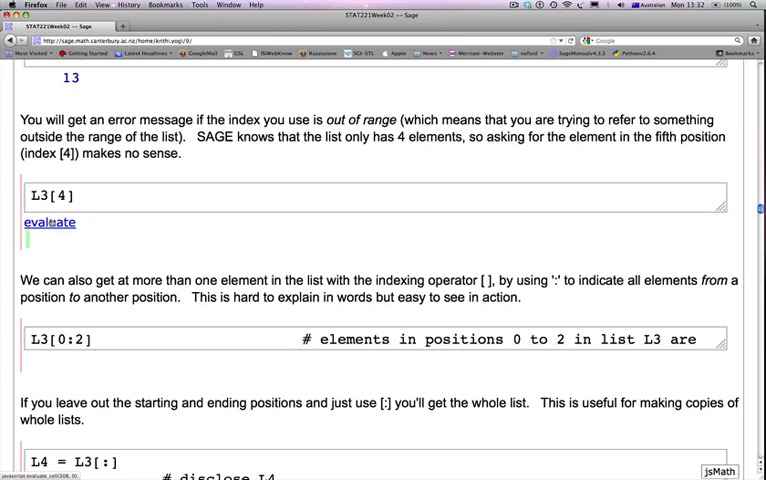
{"action": "left_click", "coordinate": [49, 222]}
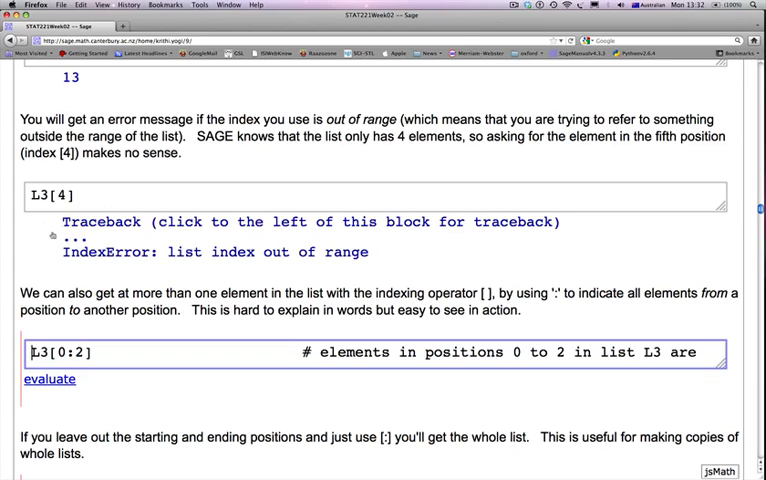
{"action": "left_click", "coordinate": [40, 237]}
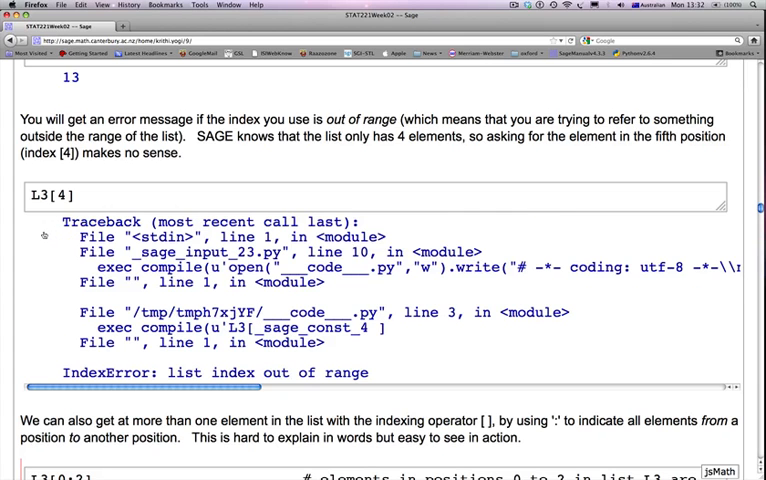
{"action": "scroll", "scroll_direction": "down", "scroll_amount": 3}
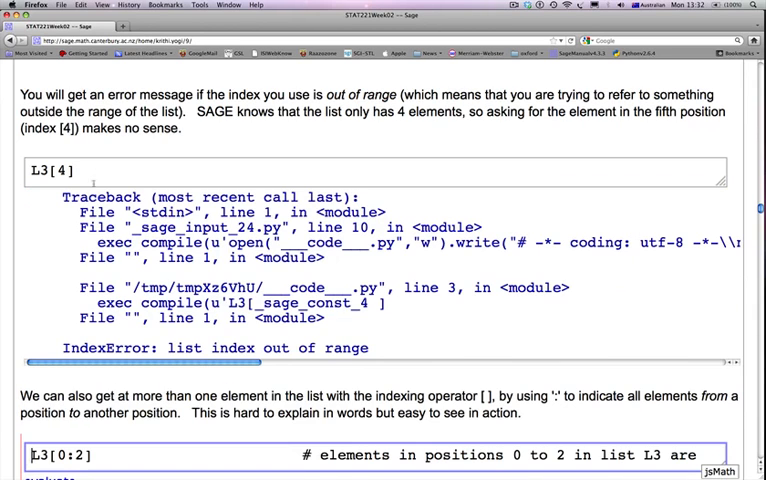
{"action": "scroll", "scroll_direction": "down", "scroll_amount": 3}
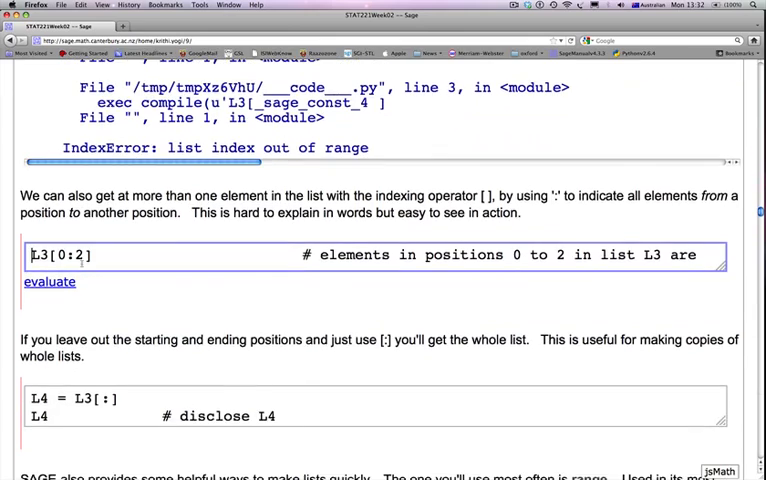
- Evaluate the L3[0:2] slice to output [10, 11]
{"action": "scroll", "scroll_direction": "down", "scroll_amount": 3}
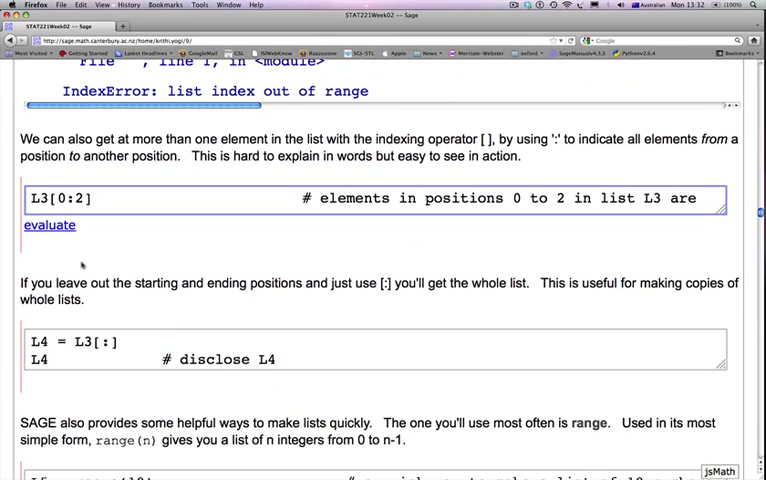
{"action": "scroll", "scroll_direction": "down", "scroll_amount": 3}
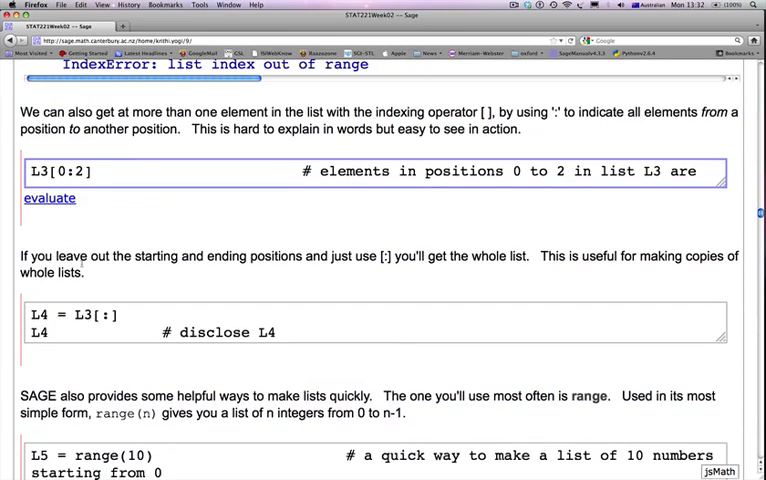
{"action": "scroll", "scroll_direction": "down", "scroll_amount": 3}
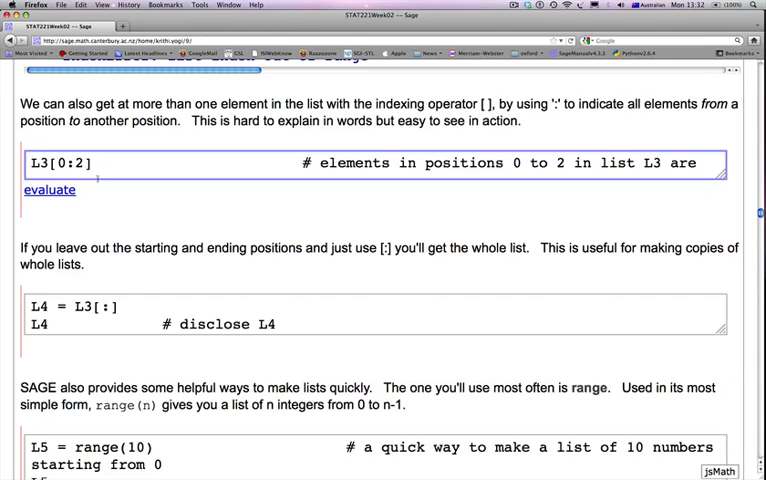
{"action": "left_click", "coordinate": [110, 163]}
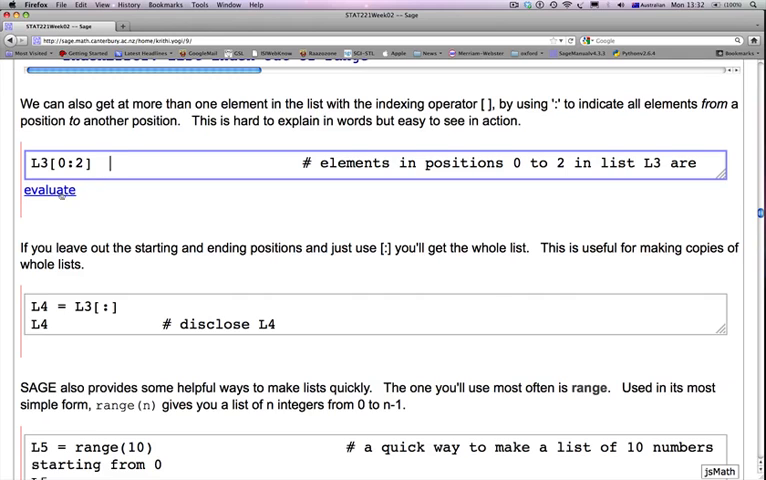
{"action": "left_click", "coordinate": [49, 190]}
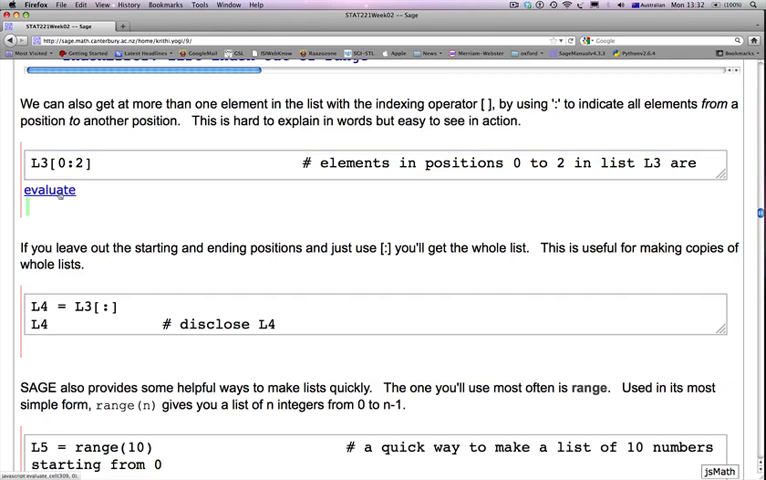
{"action": "left_click", "coordinate": [49, 190]}
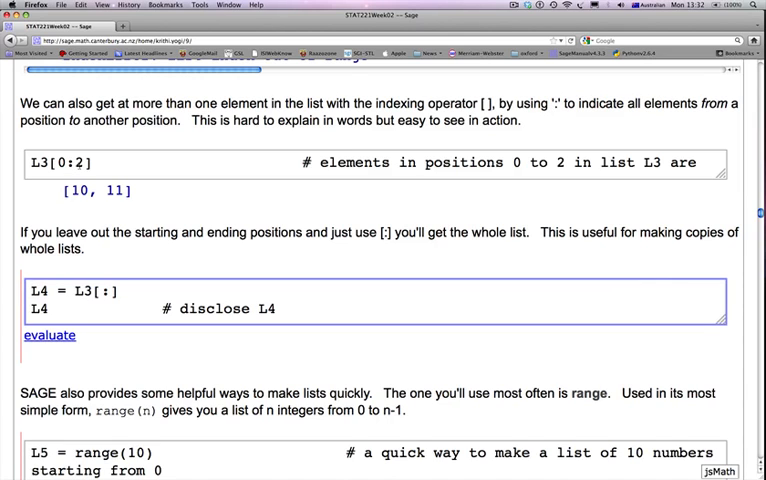
- Insert a cell above the L4 copy cell with L3[:] and run it, showing [10, 11, 12, 13]
{"action": "scroll", "scroll_direction": "up", "scroll_amount": 3}
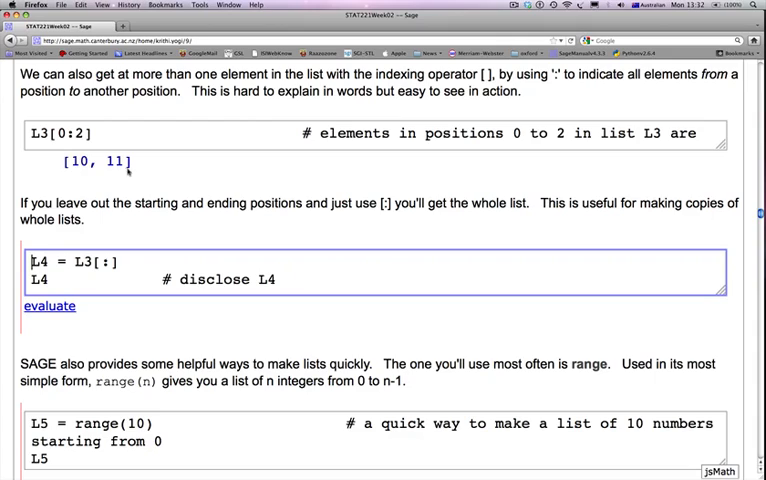
{"action": "scroll", "scroll_direction": "down", "scroll_amount": 3}
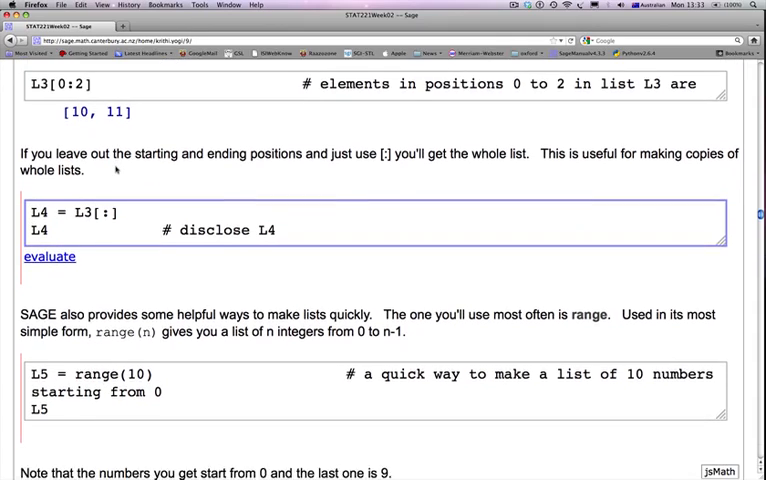
{"action": "scroll", "scroll_direction": "down", "scroll_amount": 3}
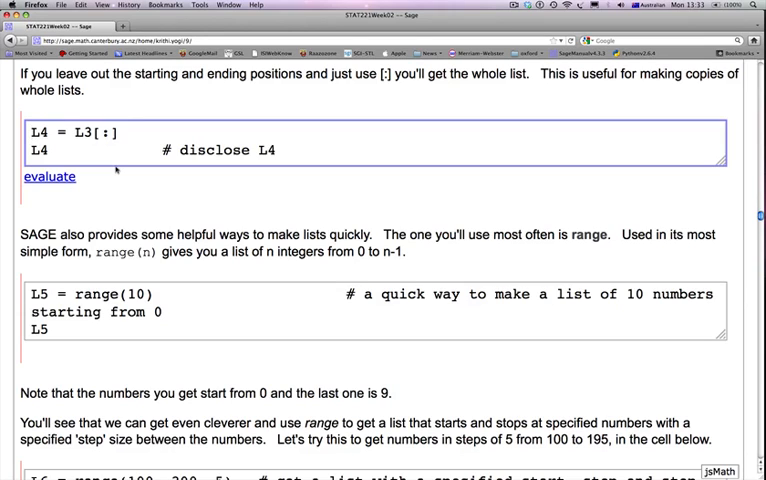
{"action": "mouse_move", "coordinate": [115, 170]}
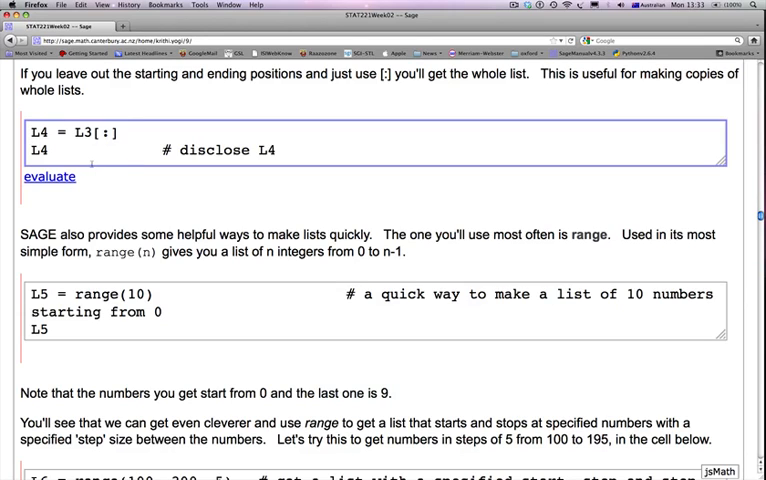
{"action": "left_click", "coordinate": [49, 131]}
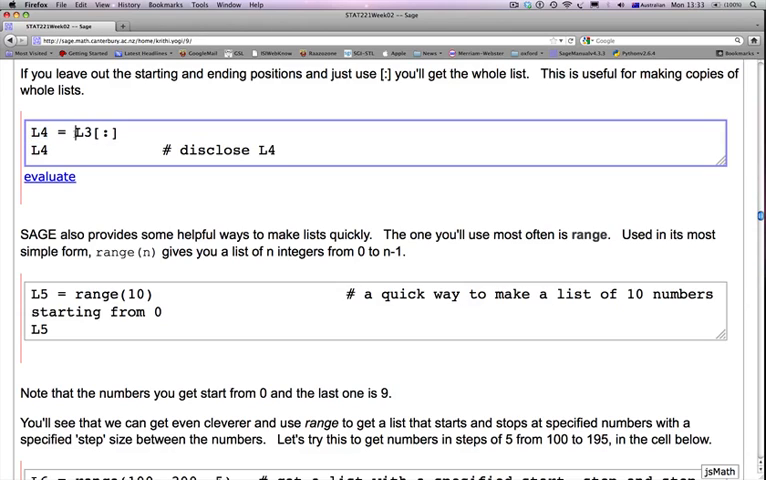
{"action": "double_click", "coordinate": [92, 131]}
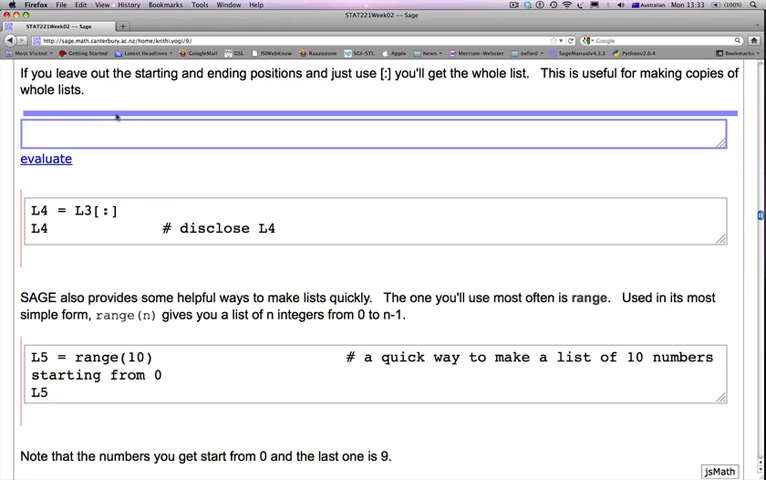
{"action": "type", "text": "L3[:"}
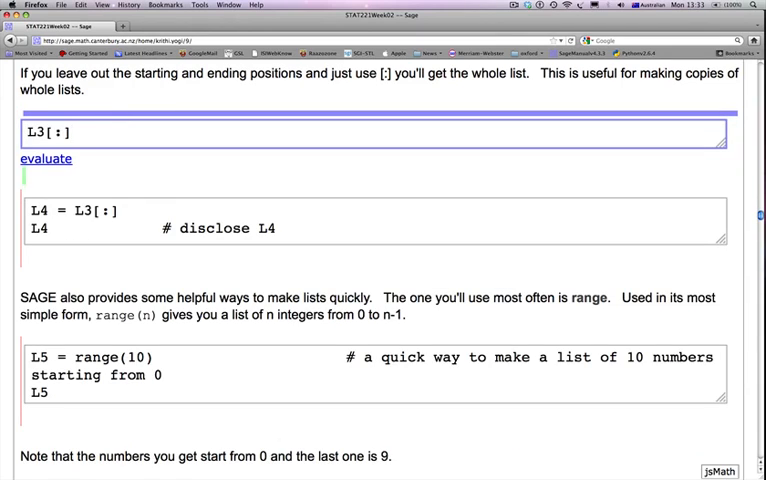
{"action": "left_click", "coordinate": [44, 158]}
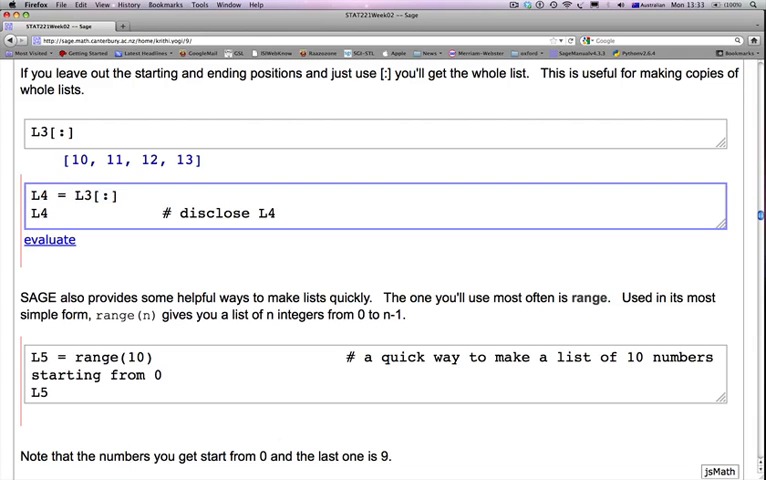
- Evaluate L5 = range(10) to list 0 through 9
{"action": "left_click", "coordinate": [51, 239]}
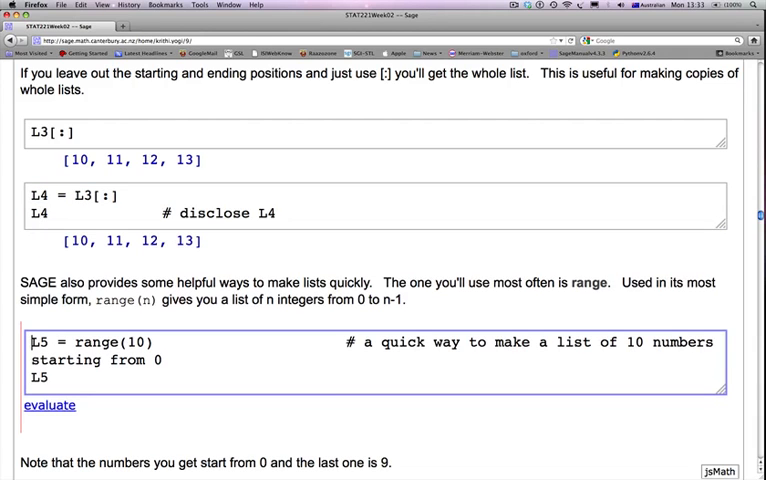
{"action": "scroll", "scroll_direction": "down", "scroll_amount": 3}
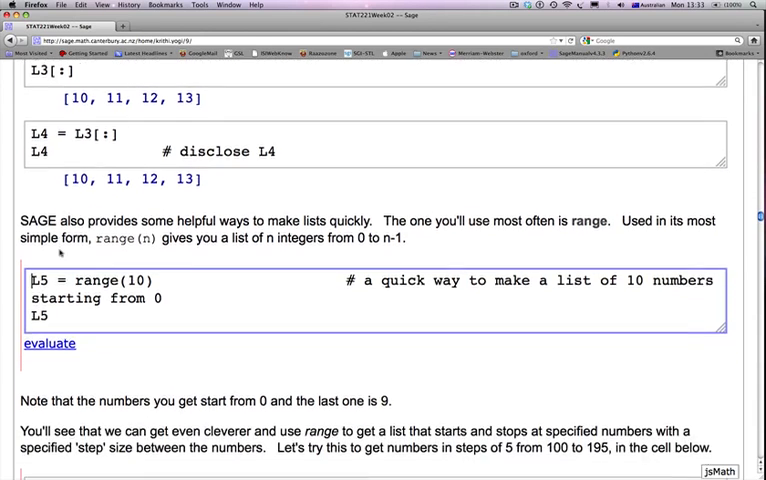
{"action": "scroll", "scroll_direction": "down", "scroll_amount": 3}
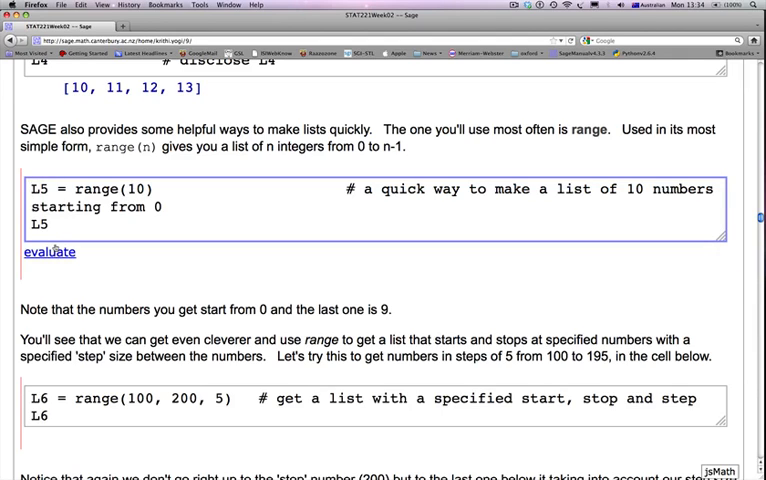
{"action": "left_click", "coordinate": [49, 252]}
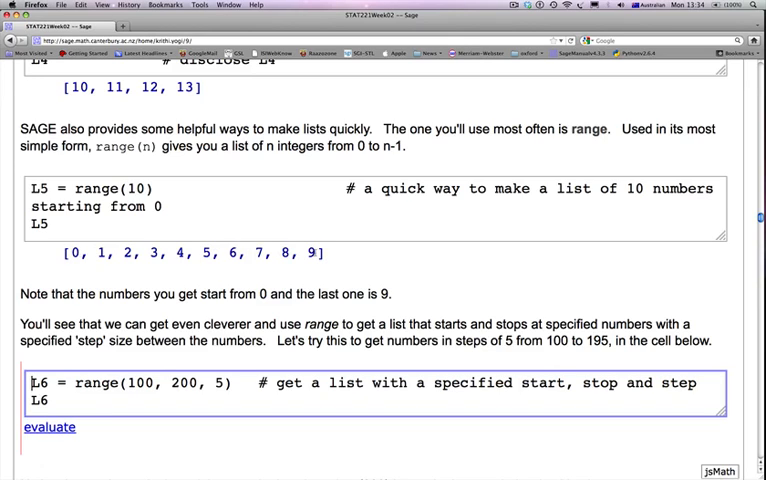
- Point out start 100, stop 200 and step 5 in the L6 = range(100, 200, 5) cell
{"action": "scroll", "scroll_direction": "down", "scroll_amount": 3}
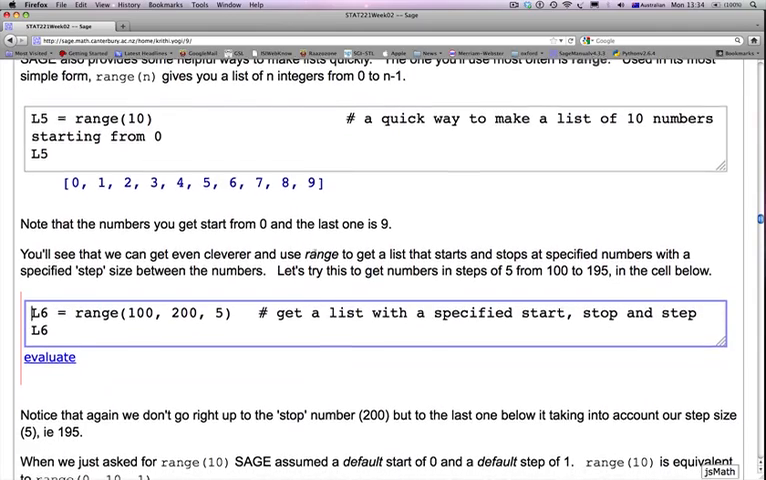
{"action": "scroll", "scroll_direction": "down", "scroll_amount": 3}
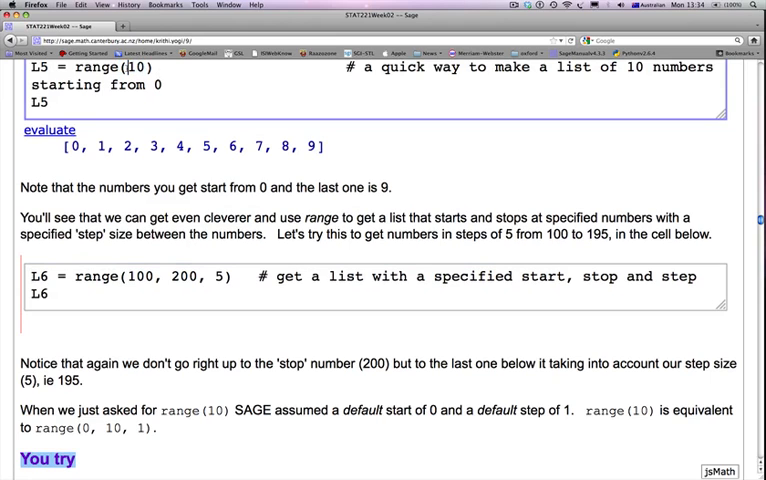
{"action": "scroll", "scroll_direction": "down", "scroll_amount": 3}
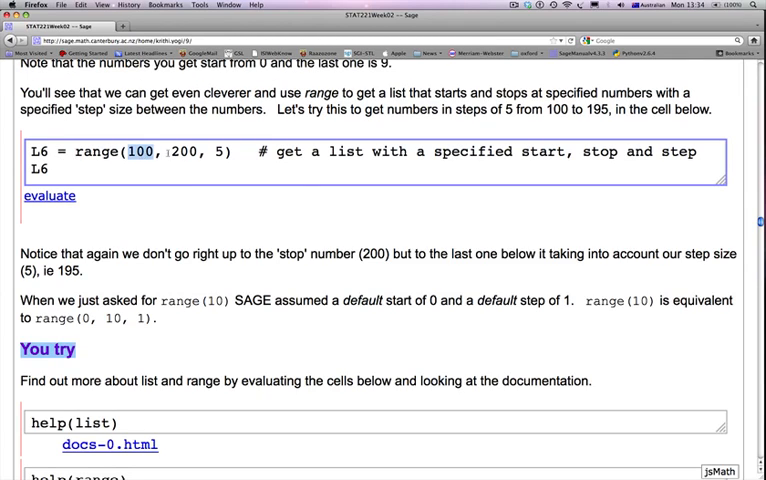
{"action": "double_click", "coordinate": [177, 152]}
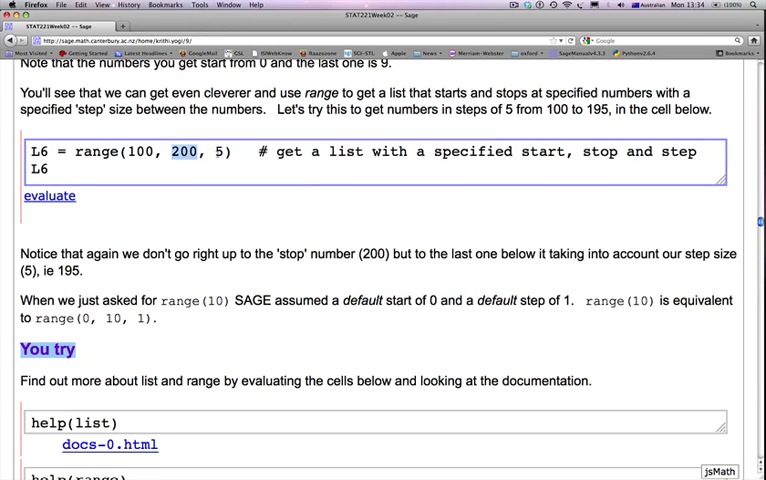
{"action": "left_click", "coordinate": [215, 151]}
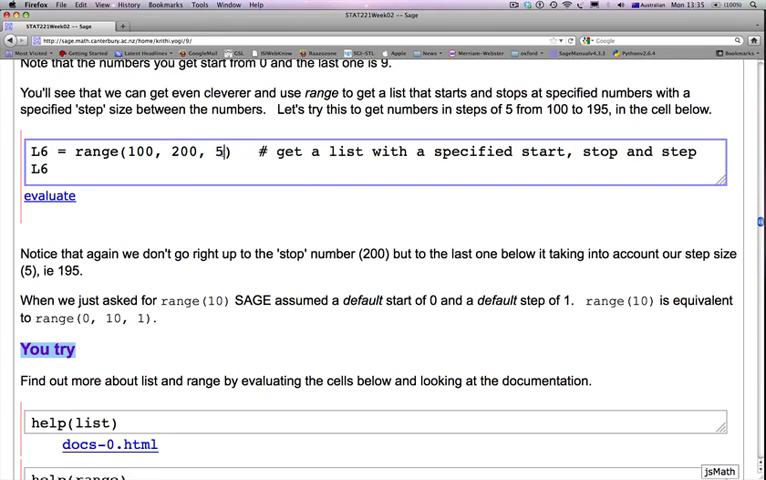
{"action": "left_click", "coordinate": [48, 195]}
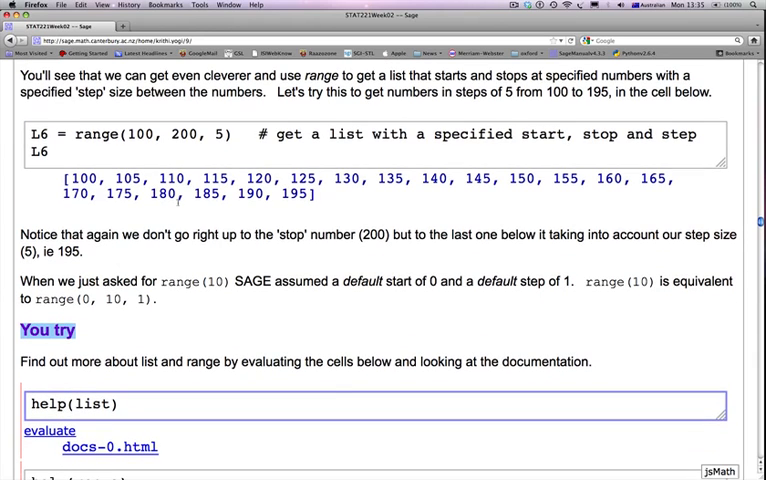
{"action": "scroll", "scroll_direction": "down", "scroll_amount": 3}
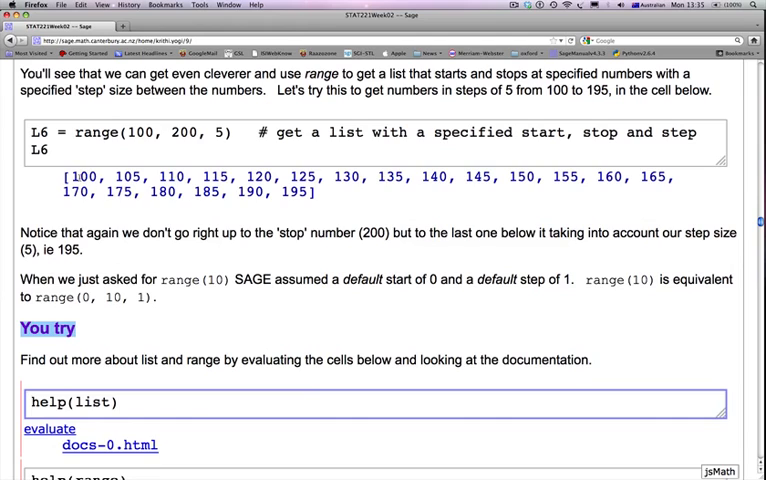
{"action": "left_click", "coordinate": [33, 402]}
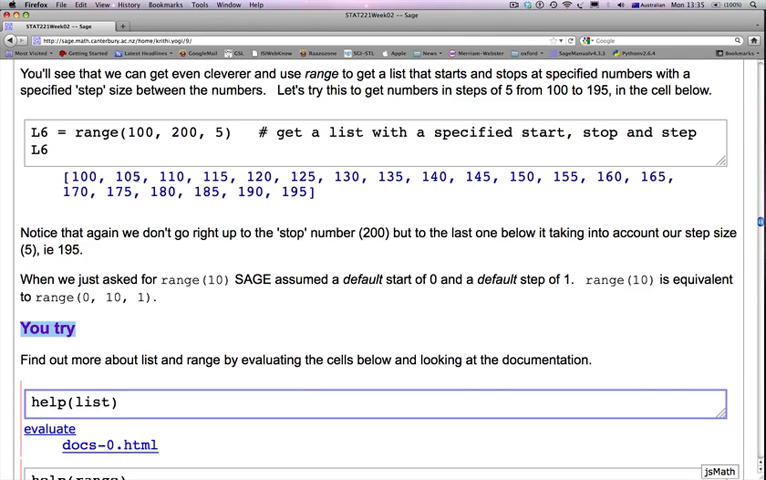
{"action": "scroll", "scroll_direction": "down", "scroll_amount": 3}
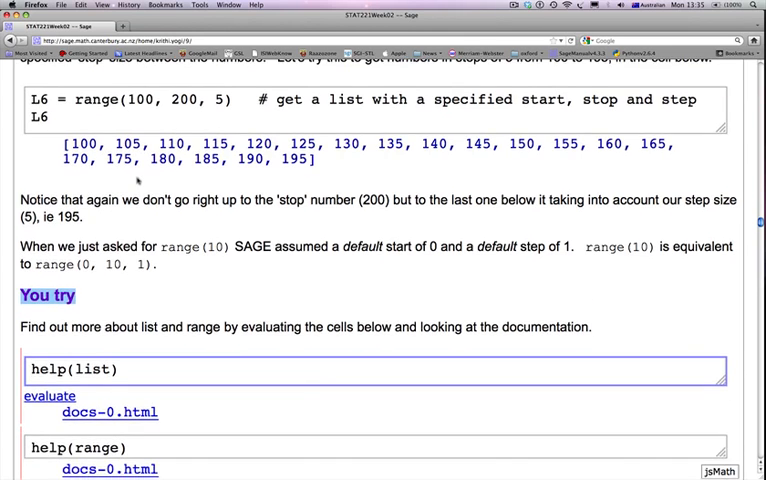
{"action": "scroll", "scroll_direction": "down", "scroll_amount": 3}
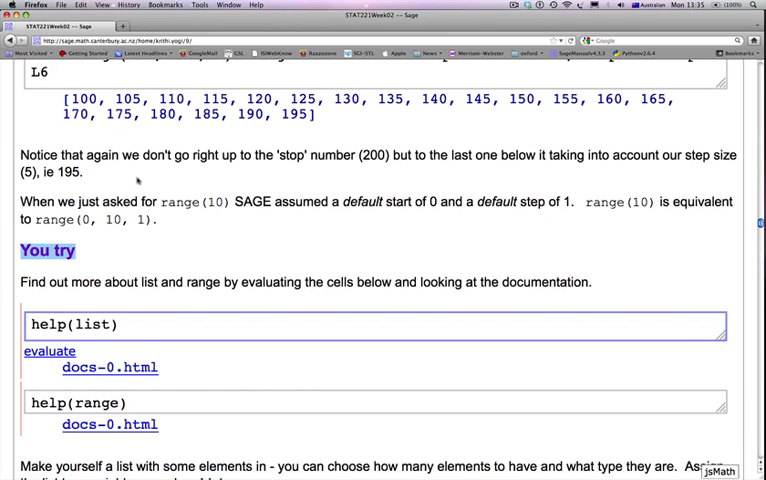
{"action": "left_click", "coordinate": [33, 324]}
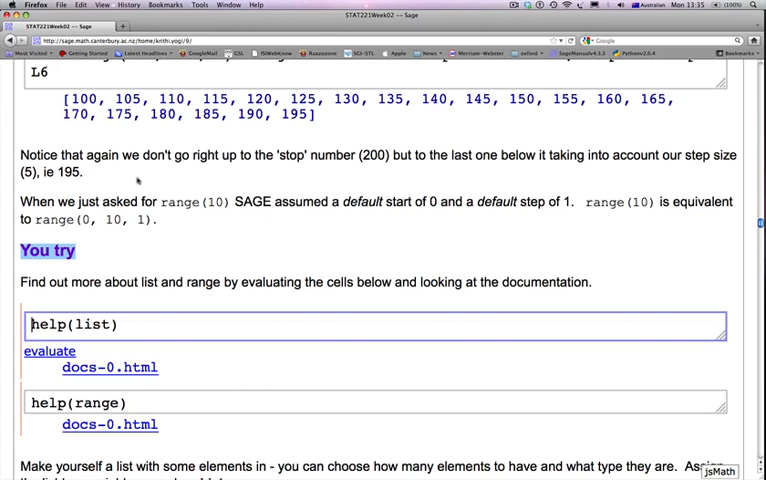
{"action": "scroll", "scroll_direction": "up", "scroll_amount": 3}
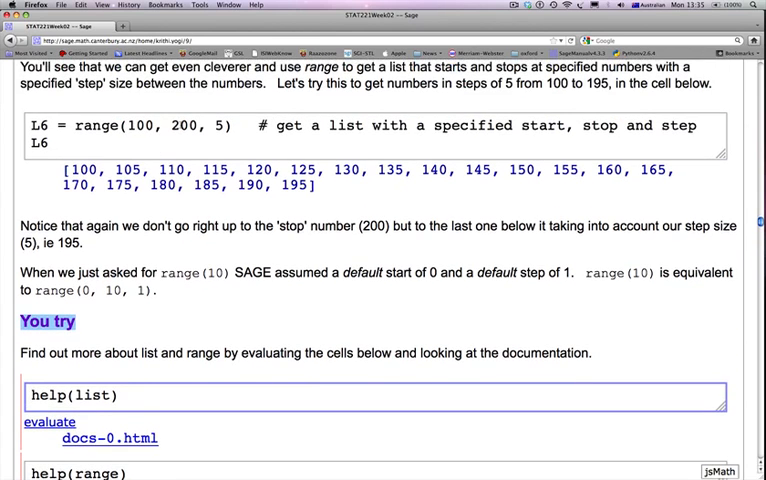
{"action": "scroll", "scroll_direction": "down", "scroll_amount": 3}
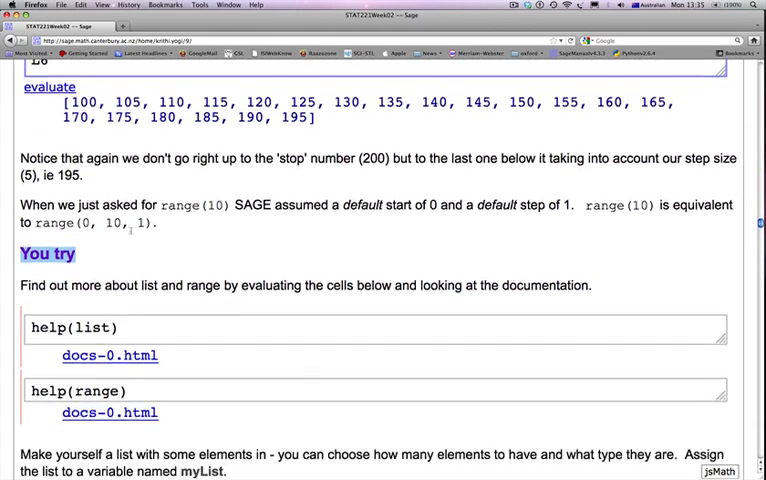
{"action": "scroll", "scroll_direction": "down", "scroll_amount": 3}
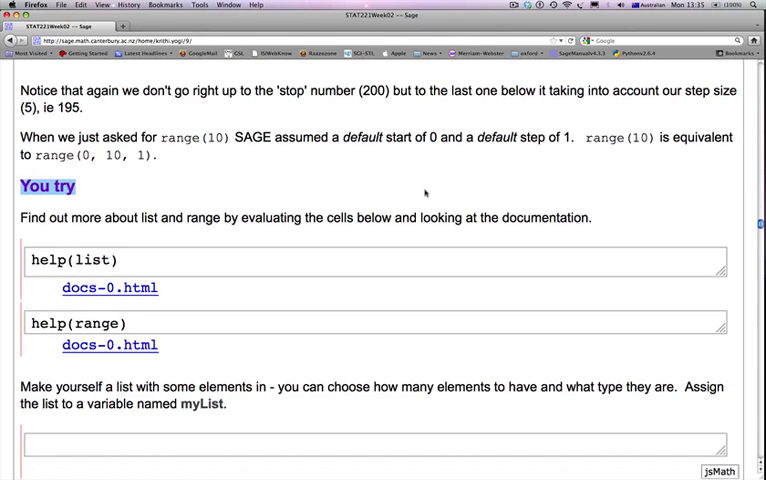
{"action": "scroll", "scroll_direction": "down", "scroll_amount": 3}
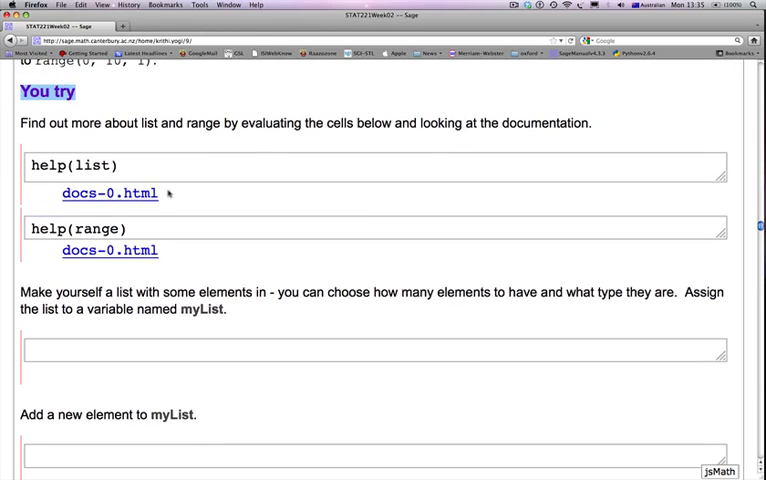
- View the Python list class documentation (docs-0.html) in a new tab, then return to the worksheet
{"action": "left_click", "coordinate": [109, 193]}
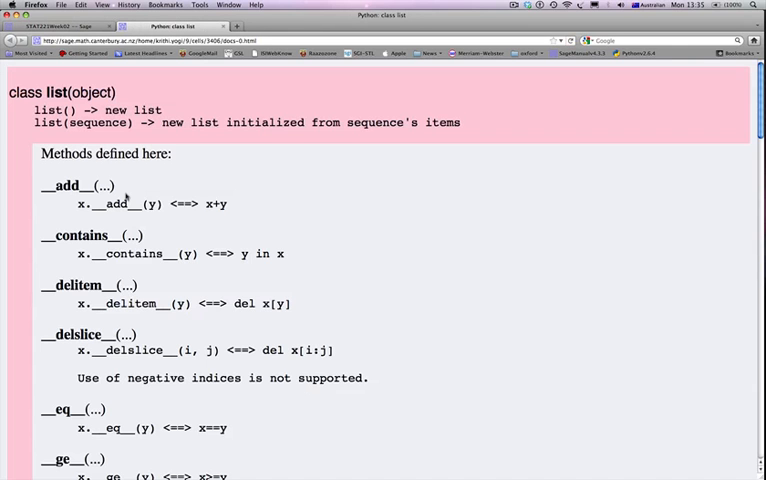
{"action": "mouse_move", "coordinate": [128, 192]}
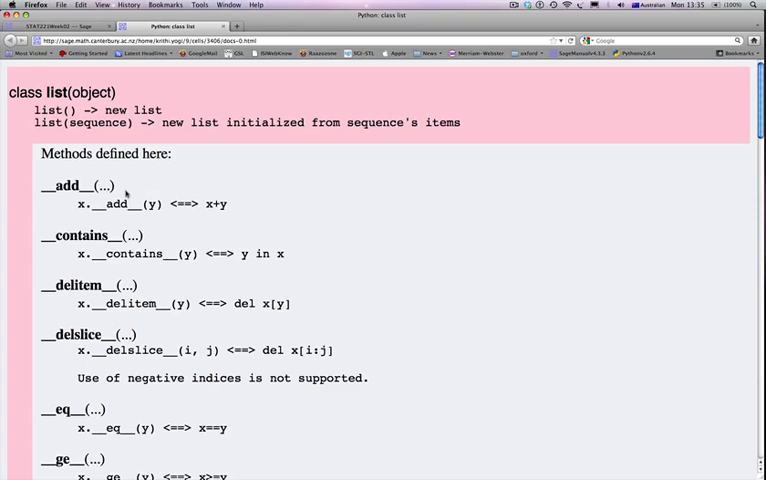
{"action": "mouse_move", "coordinate": [312, 75]}
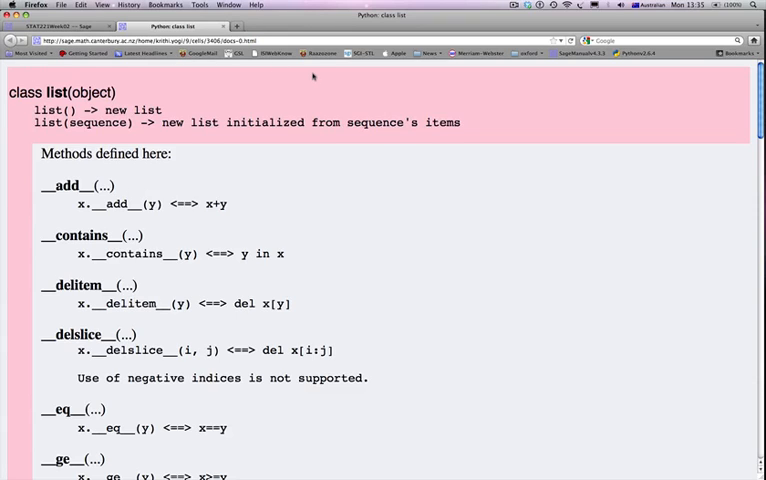
{"action": "mouse_move", "coordinate": [542, 62]}
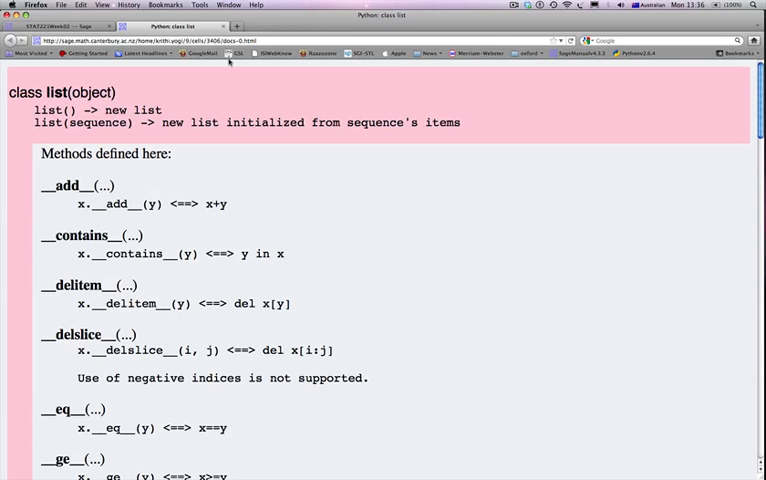
{"action": "left_click", "coordinate": [50, 25]}
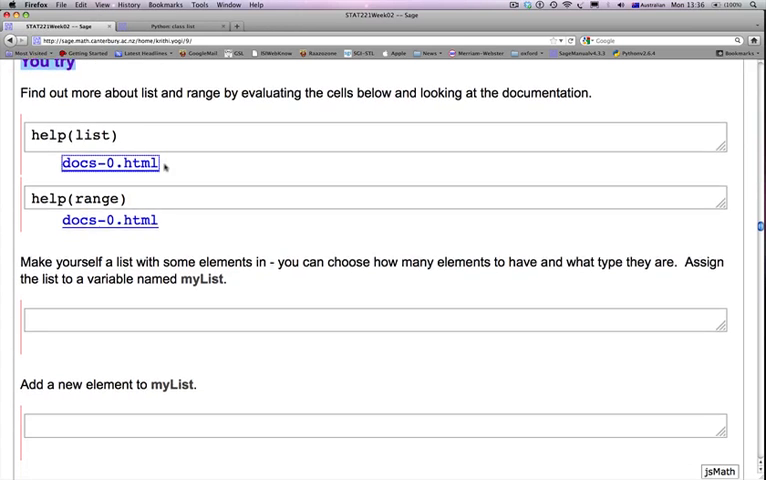
- Scroll past the exercise cells to the Example 2: Sets section and its set(L6) cell
{"action": "scroll", "scroll_direction": "down", "scroll_amount": 3}
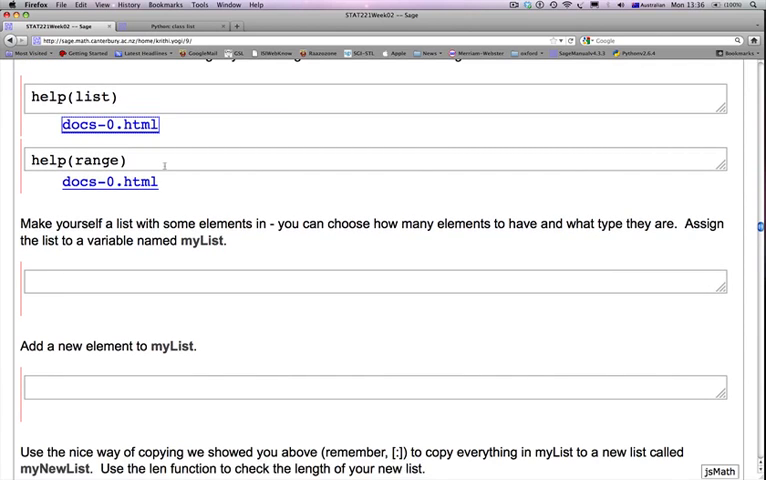
{"action": "scroll", "scroll_direction": "down", "scroll_amount": 3}
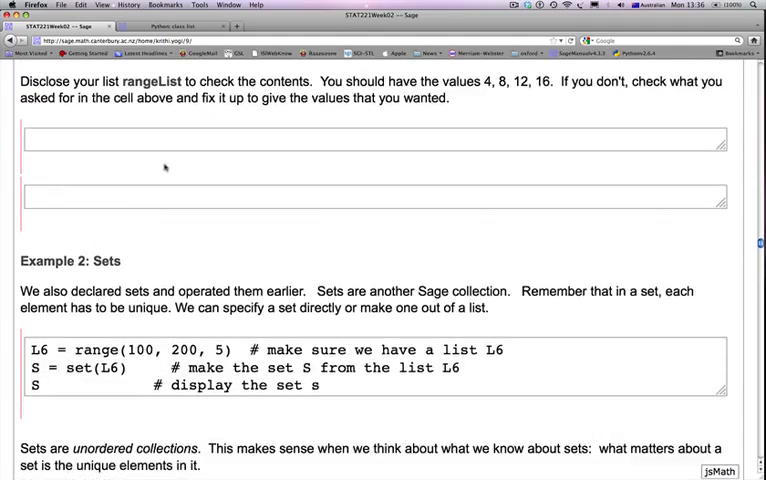
{"action": "scroll", "scroll_direction": "down", "scroll_amount": 3}
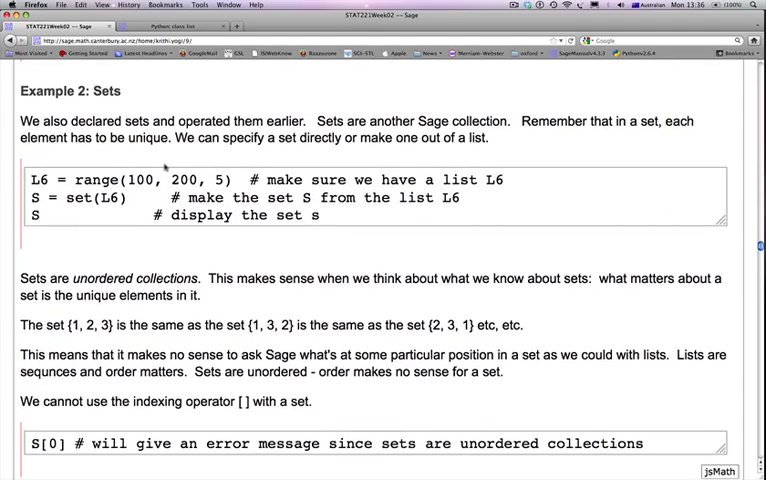